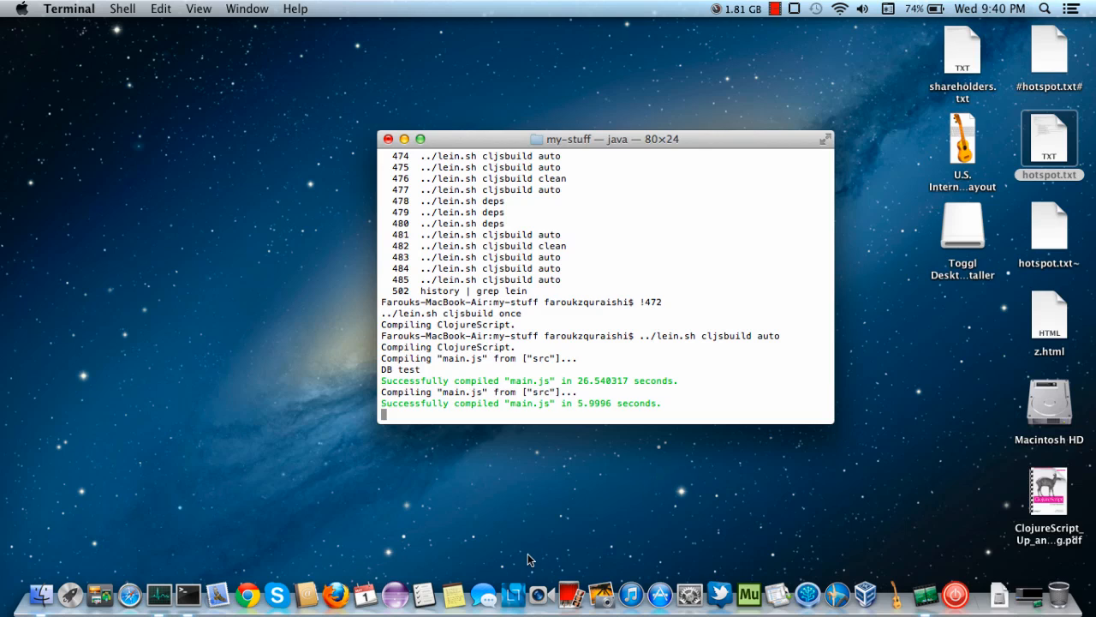
Bring Light Table to the front from the Dock, showing its Welcome page
{"action": "left_click", "coordinate": [513, 593]}
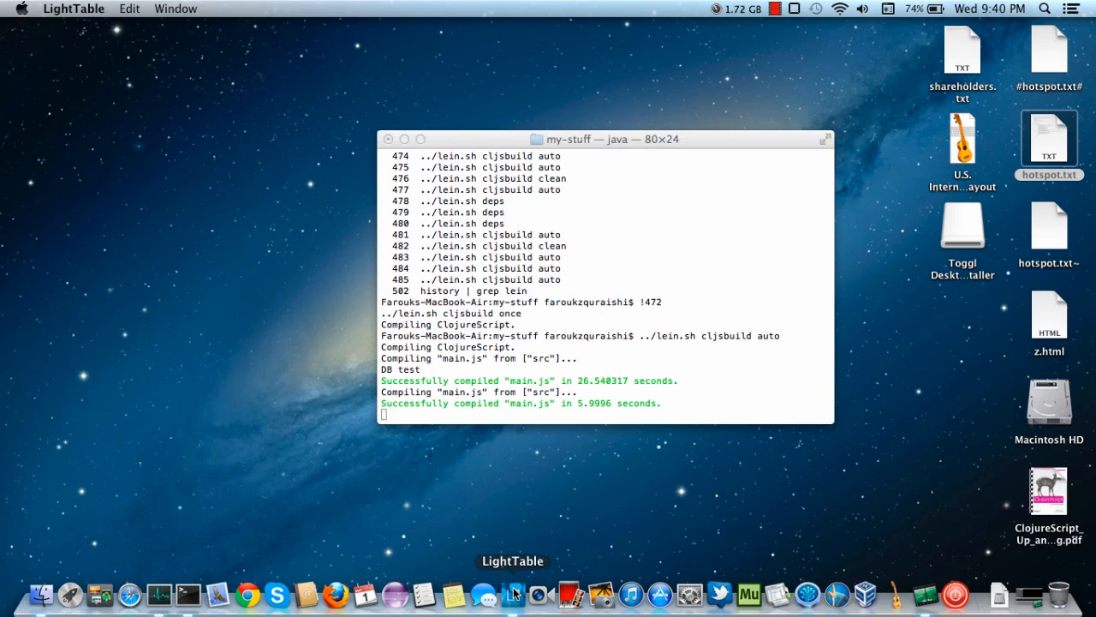
{"action": "left_click", "coordinate": [513, 593]}
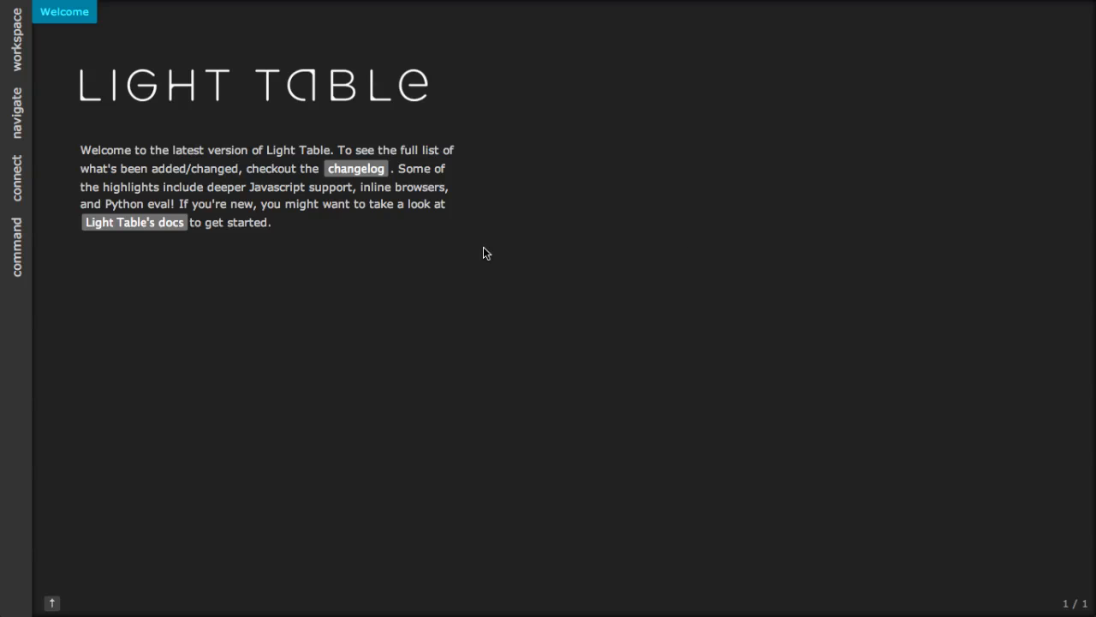
Search the command list for 'browser' to add a blank browser tab
{"action": "left_click", "coordinate": [15, 244]}
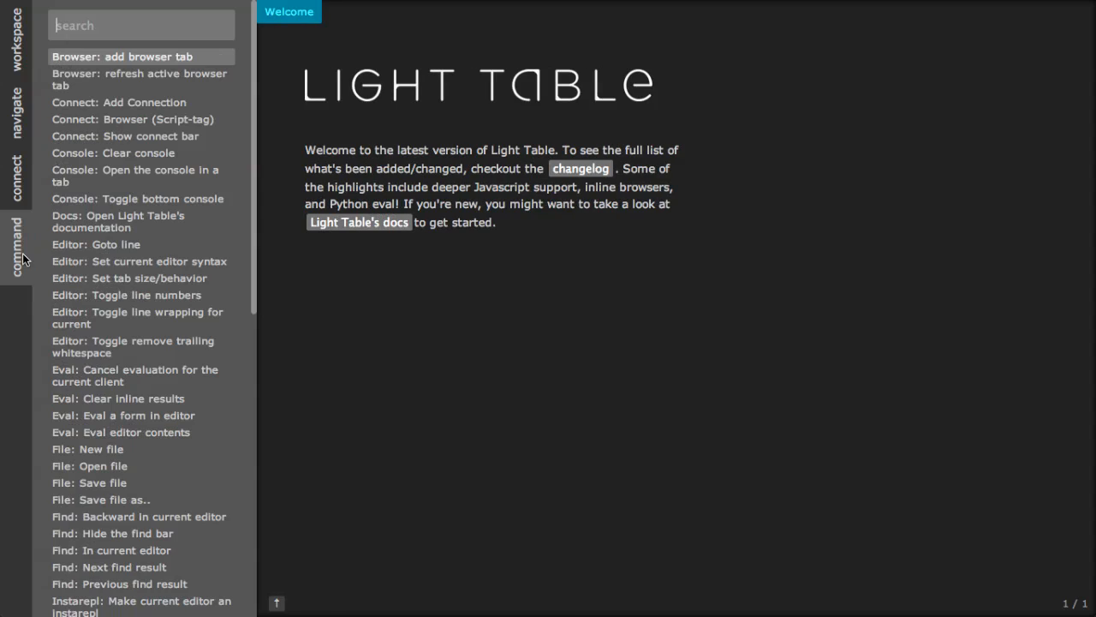
{"action": "type", "text": "browser"}
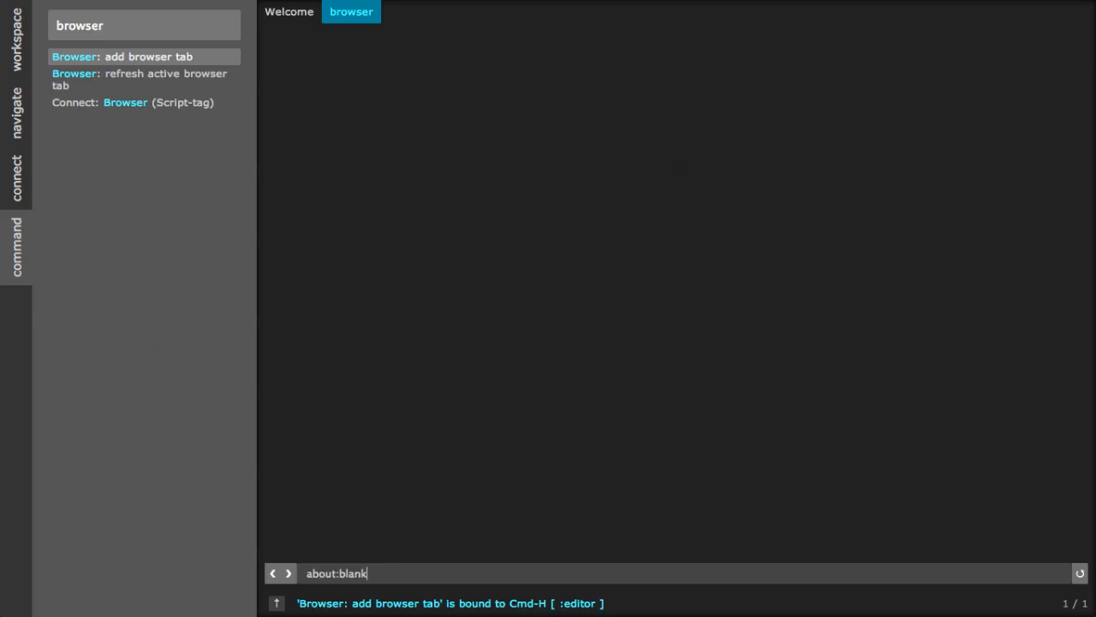
{"action": "mouse_move", "coordinate": [1053, 226]}
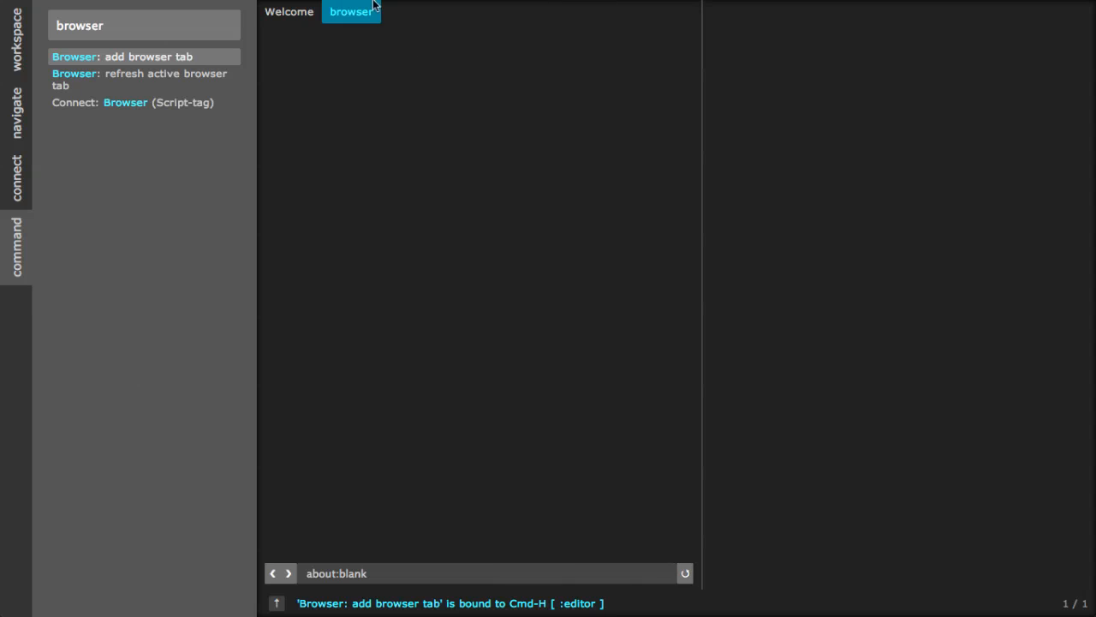
Move the browser tab to a right pane and view the Script-tag connection instructions
{"action": "left_click_drag", "start_coordinate": [351, 11], "coordinate": [740, 14]}
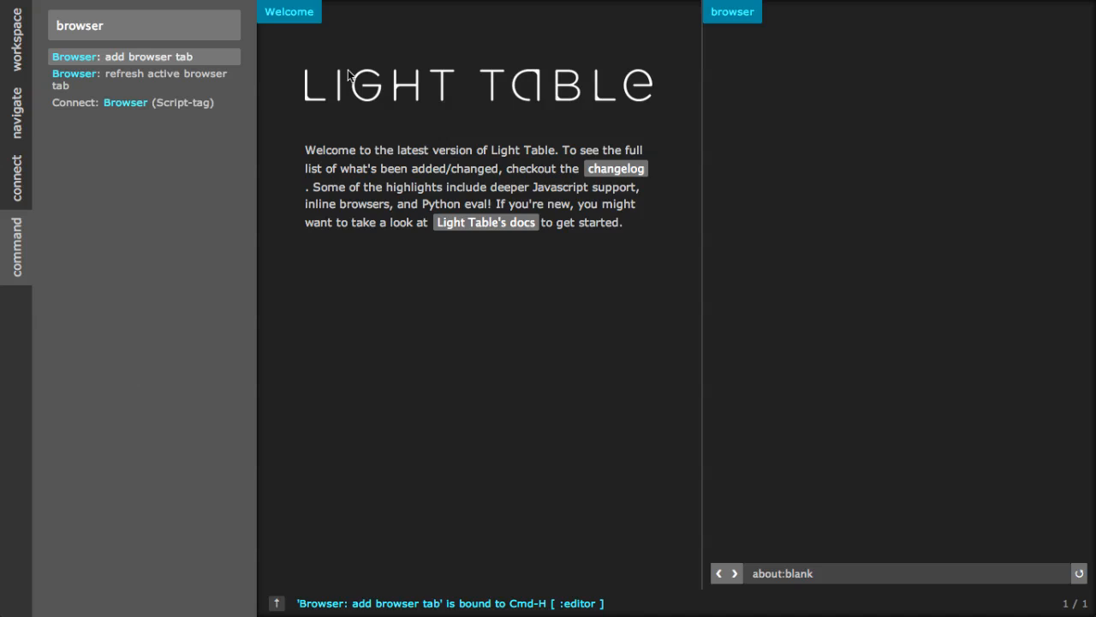
{"action": "left_click", "coordinate": [133, 102]}
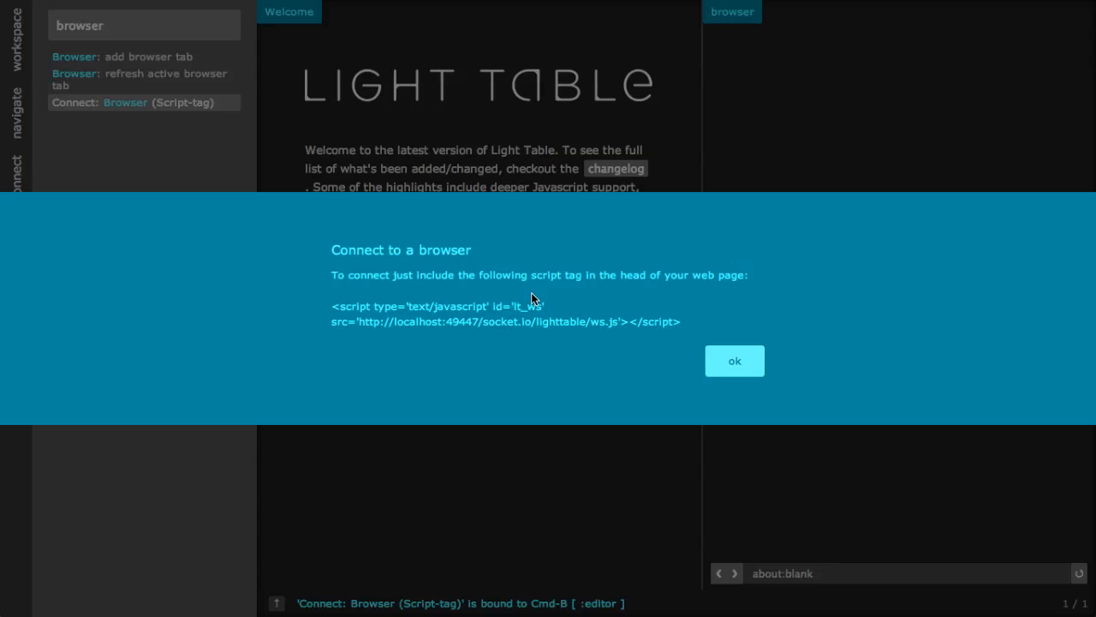
{"action": "mouse_move", "coordinate": [715, 503]}
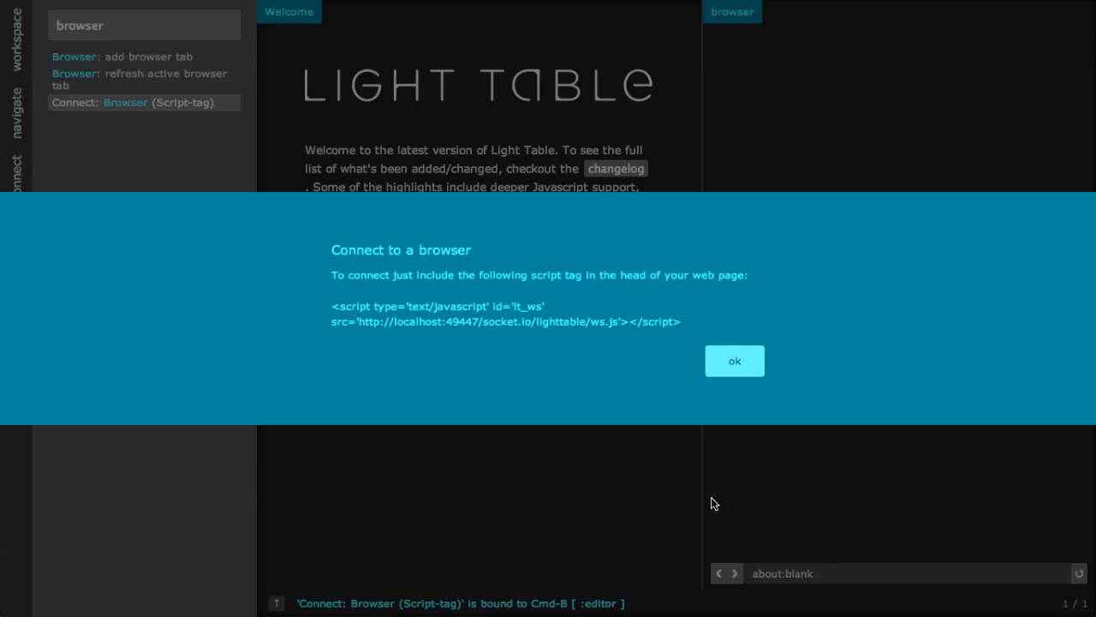
{"action": "left_click", "coordinate": [734, 360]}
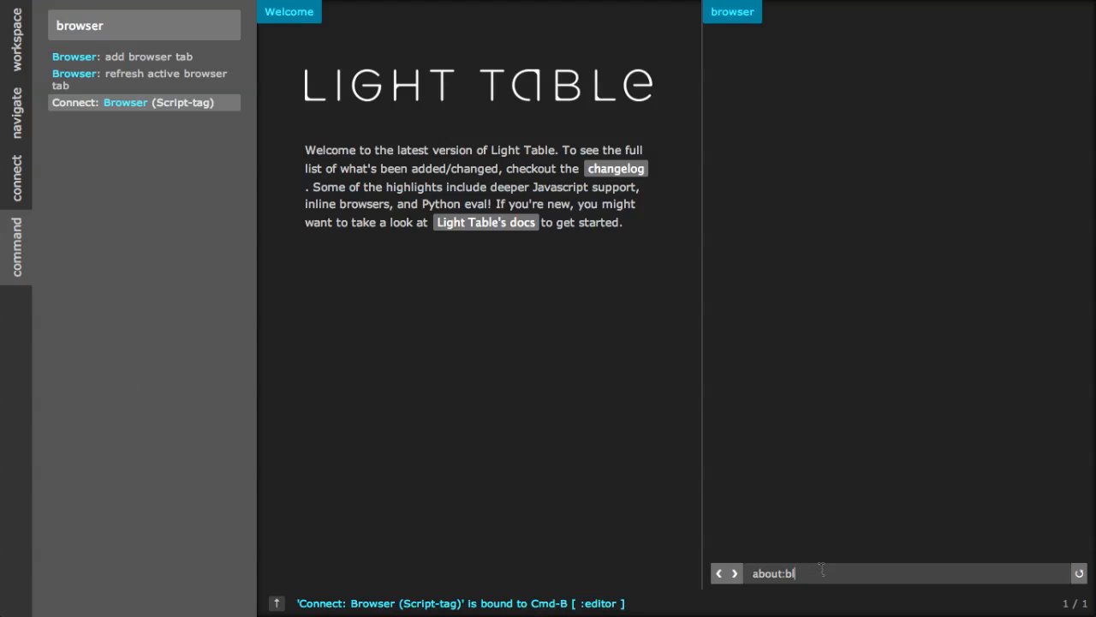
Enter file:///Users/faroukzquraishi/my-stuff/main.html in the browser pane's address bar
{"action": "type", "text": "file:///Users/faroukzquraishi/my-stuff/main.html"}
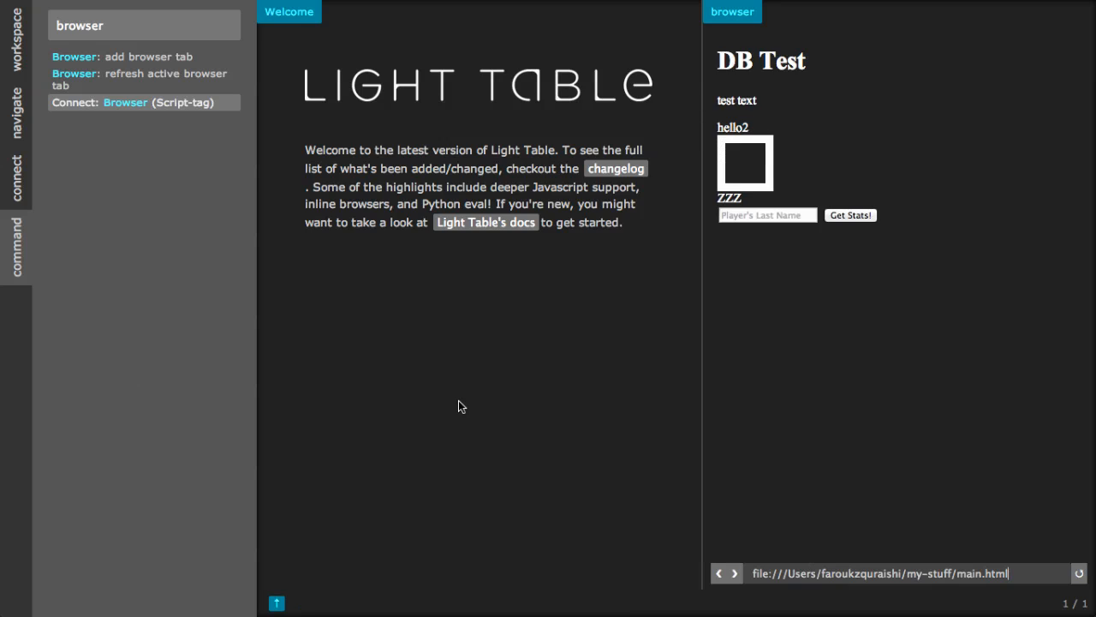
{"action": "mouse_move", "coordinate": [192, 173]}
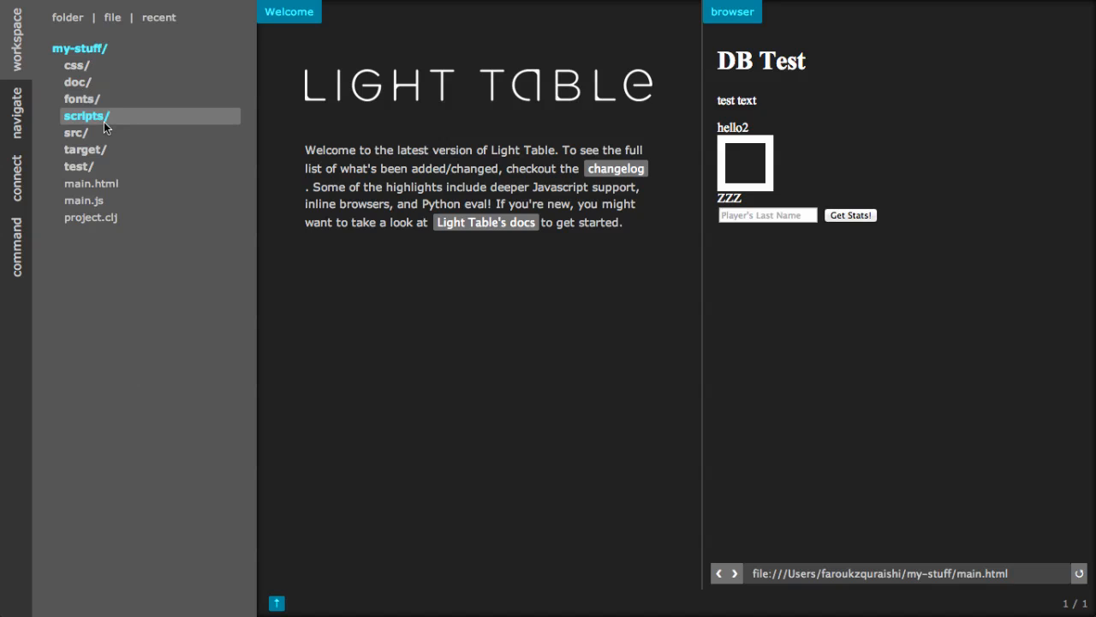
Open main.html from src in the left pane and scroll to its script tag
{"action": "left_click", "coordinate": [76, 132]}
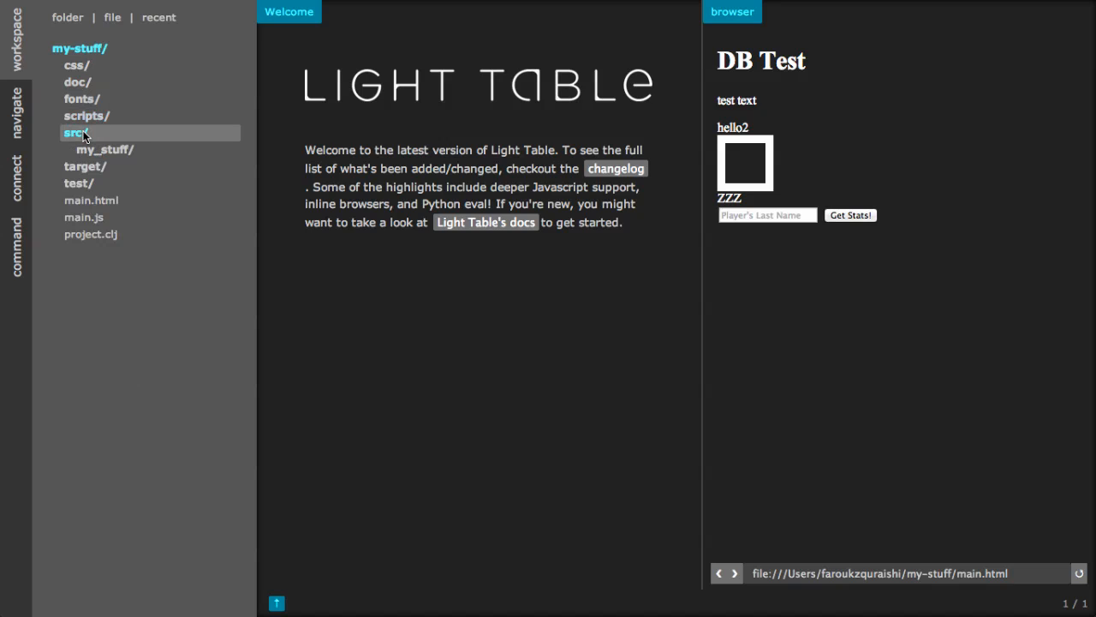
{"action": "left_click", "coordinate": [91, 200]}
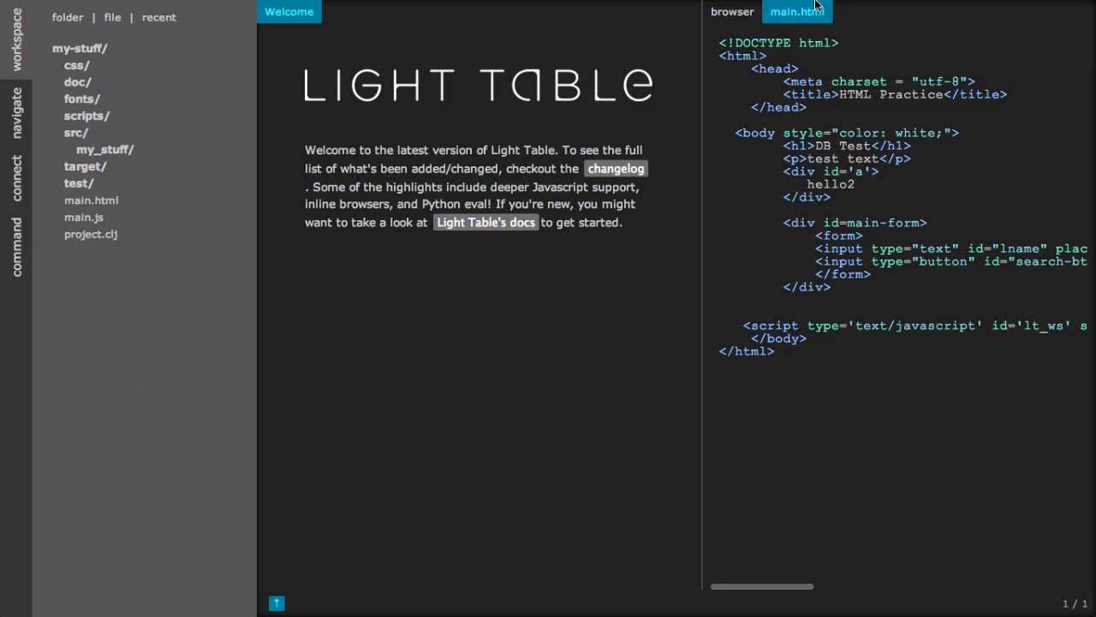
{"action": "left_click", "coordinate": [357, 11]}
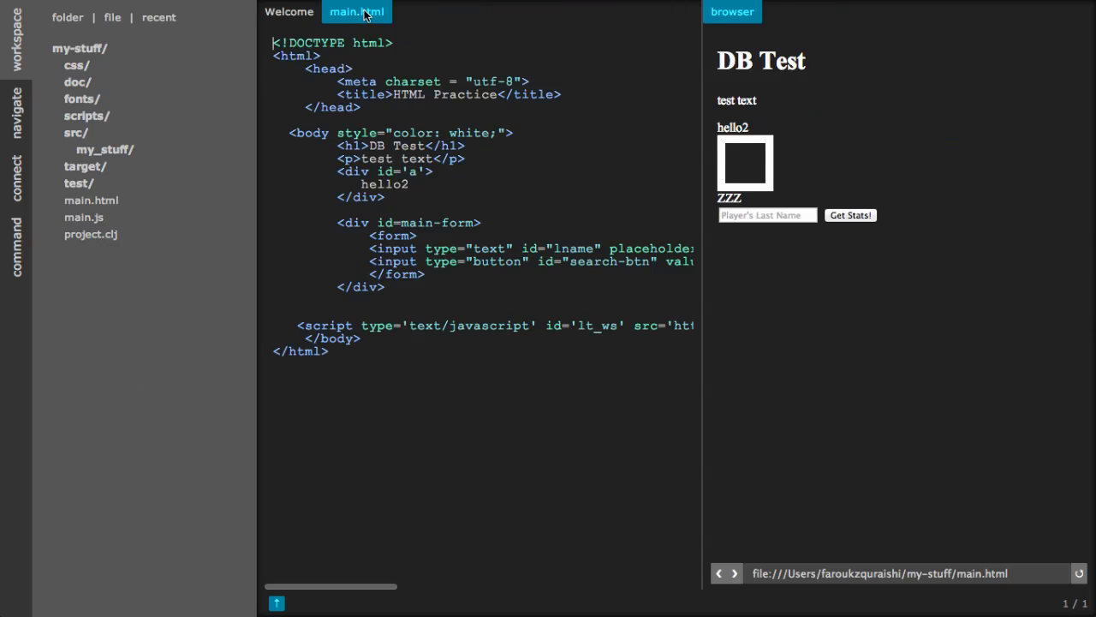
{"action": "mouse_move", "coordinate": [625, 431]}
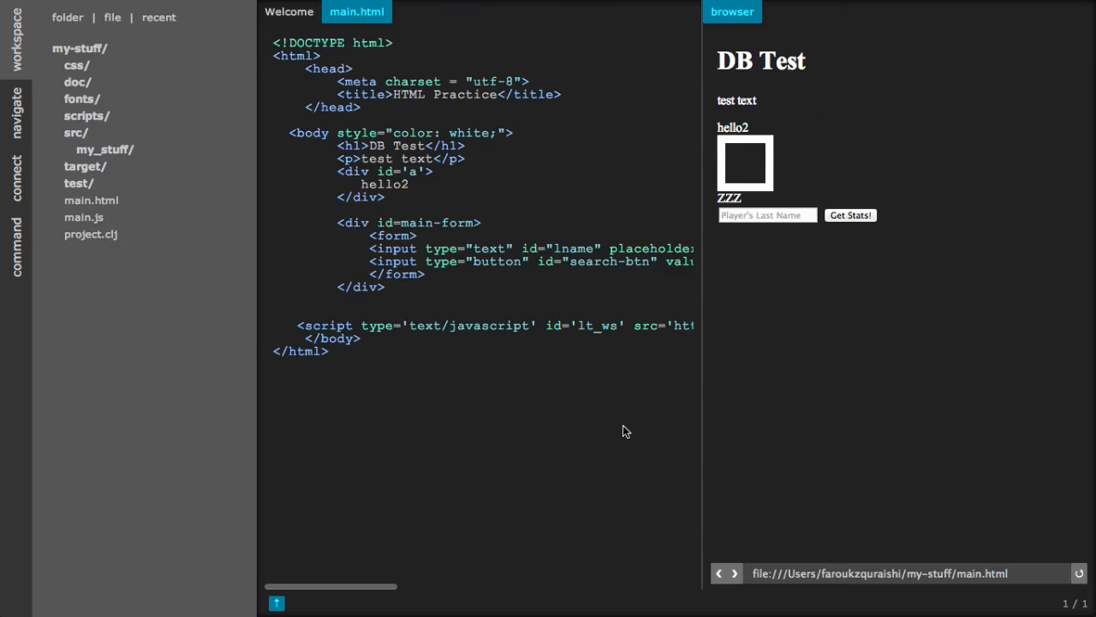
{"action": "mouse_move", "coordinate": [616, 485]}
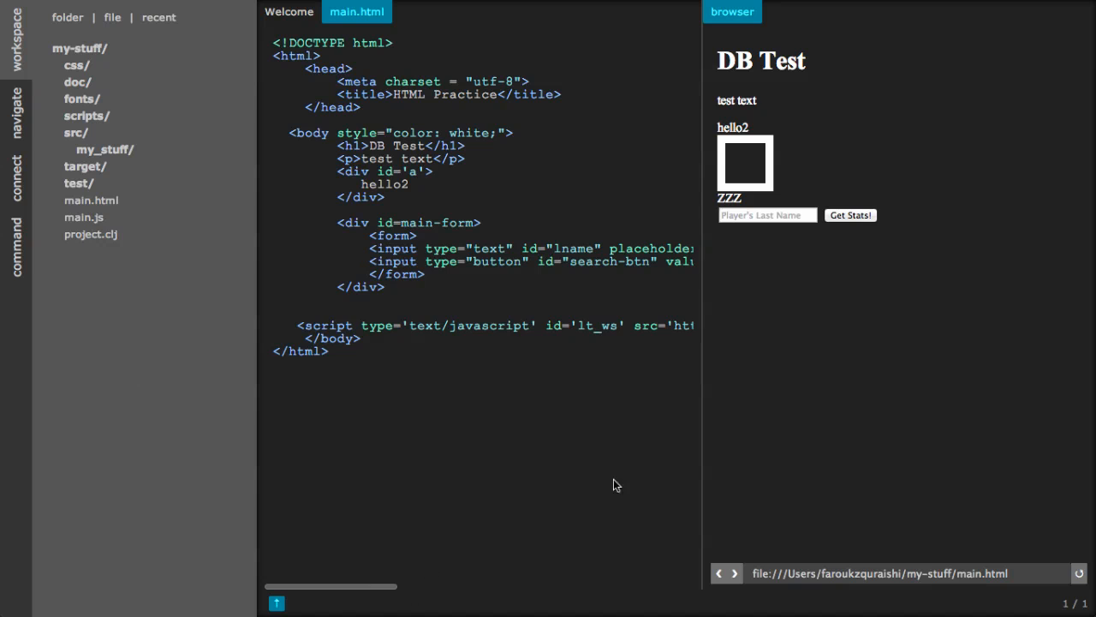
{"action": "scroll", "scroll_direction": "right", "scroll_amount": 3}
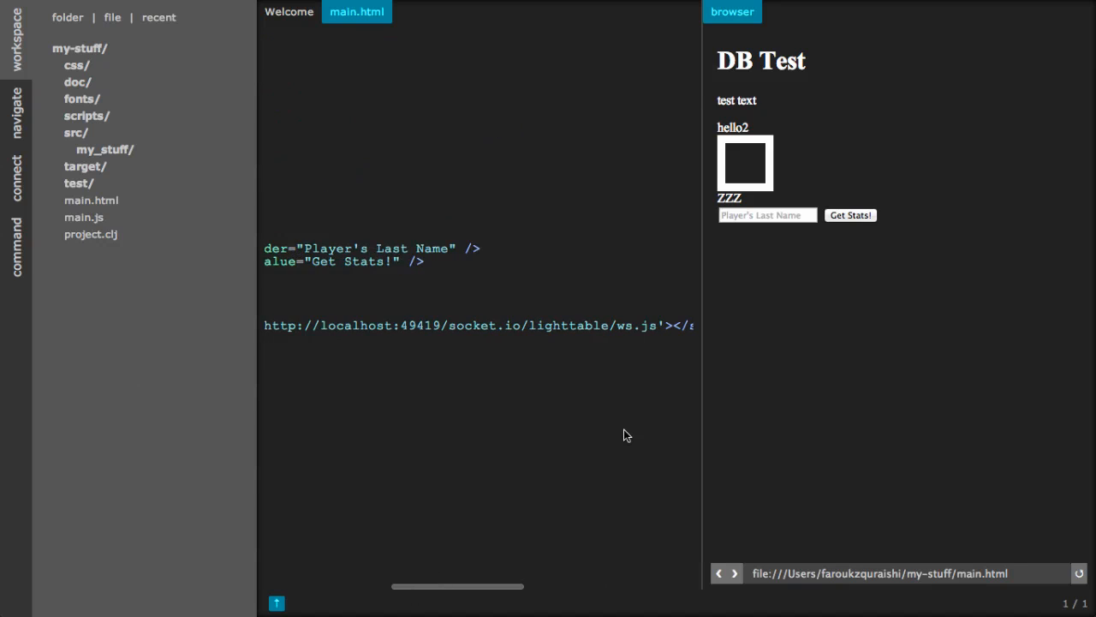
{"action": "mouse_move", "coordinate": [215, 289]}
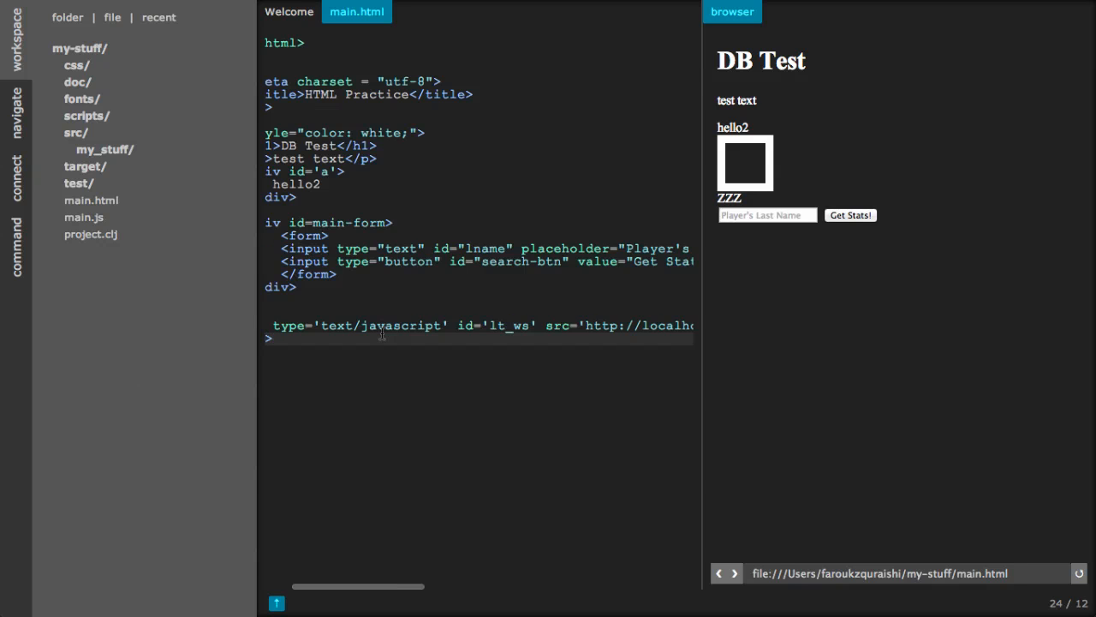
Check the Script-tag connection instructions for port 49447, then dismiss them
{"action": "left_click", "coordinate": [15, 177]}
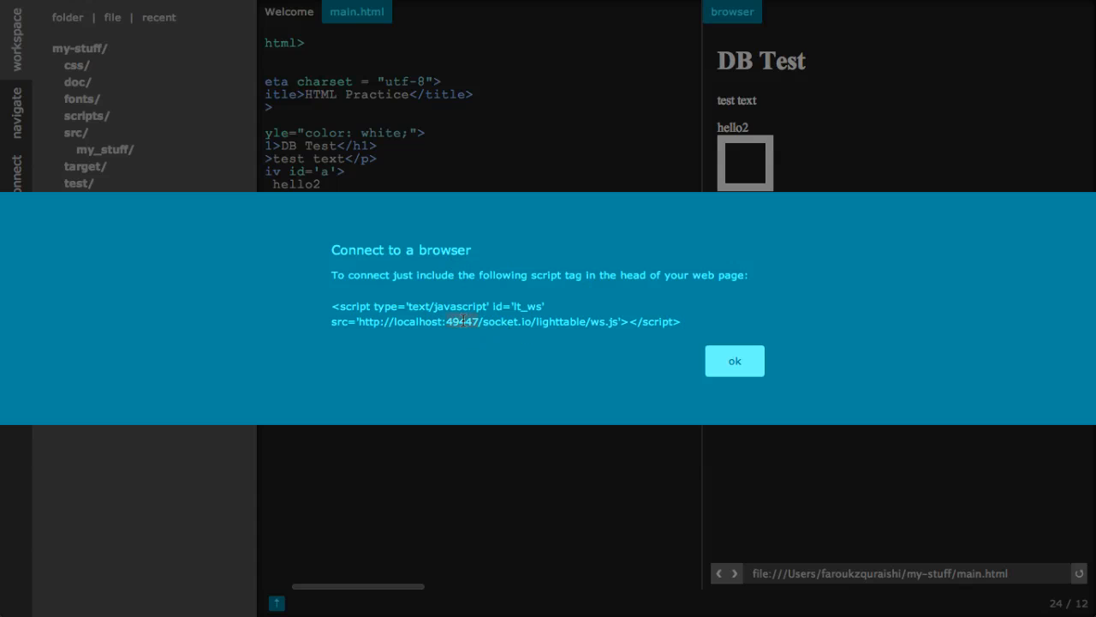
{"action": "left_click", "coordinate": [734, 359]}
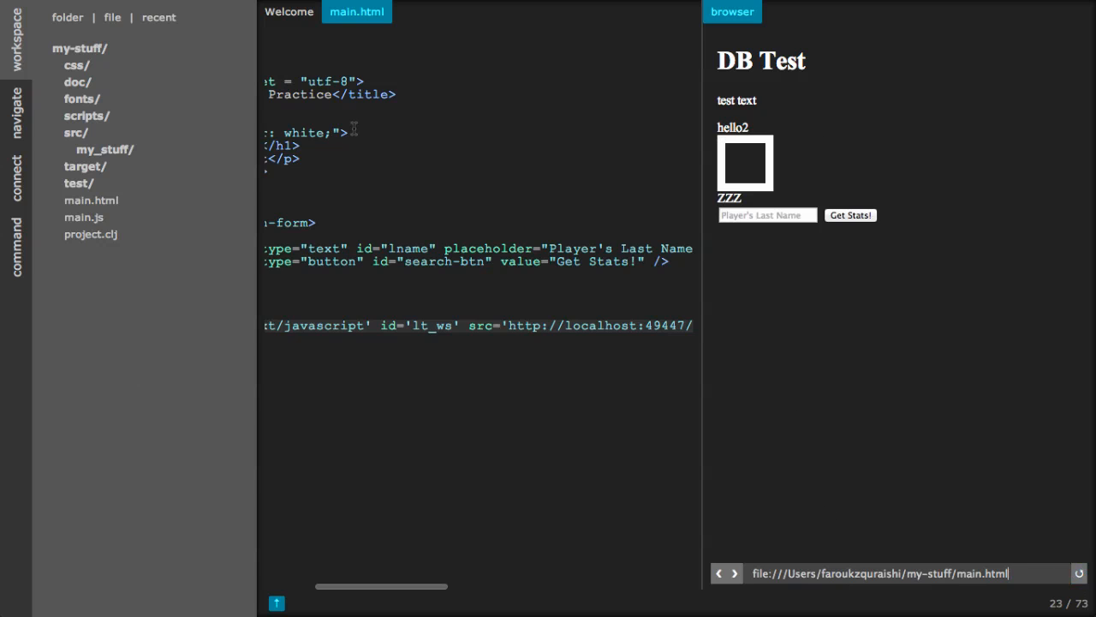
Open main2.cljs from src/my_stuff and place it in the left pane
{"action": "left_click", "coordinate": [76, 133]}
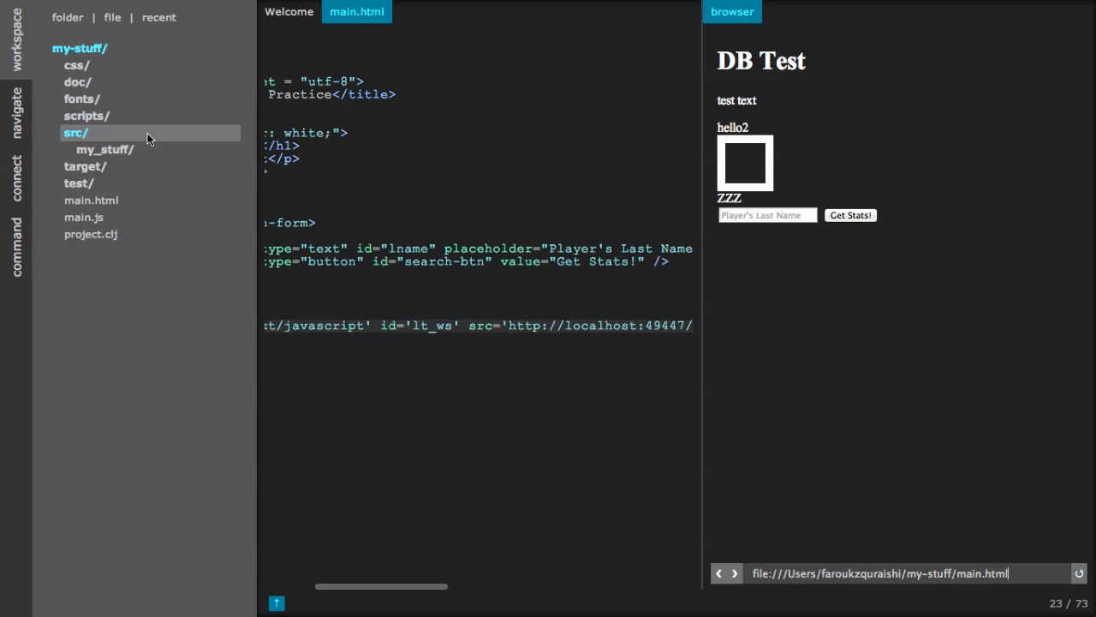
{"action": "left_click", "coordinate": [104, 149]}
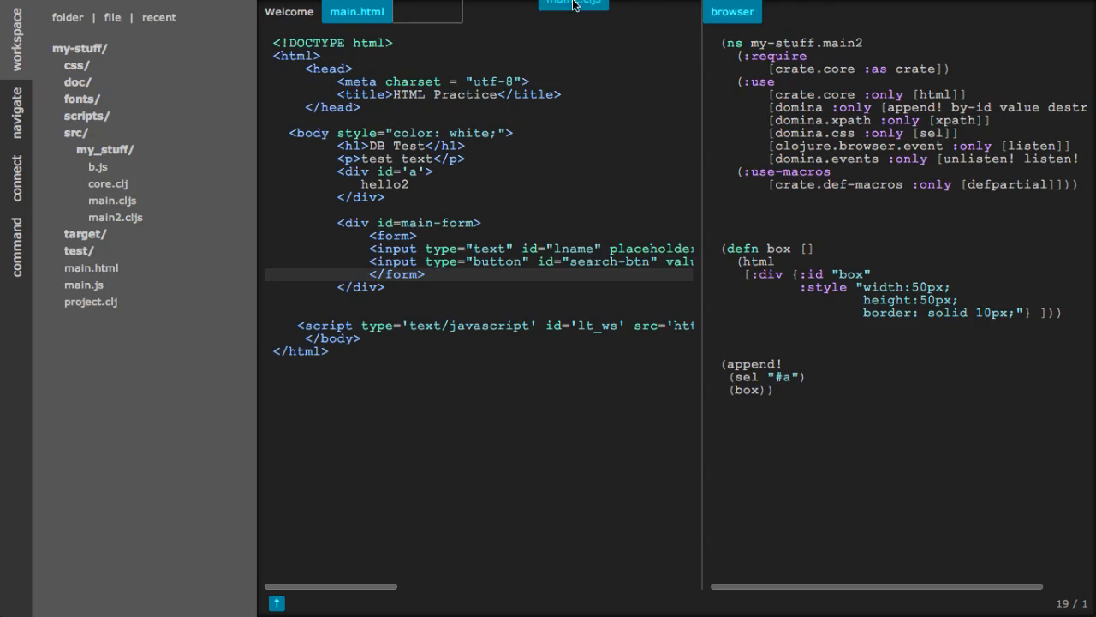
{"action": "left_click", "coordinate": [572, 5]}
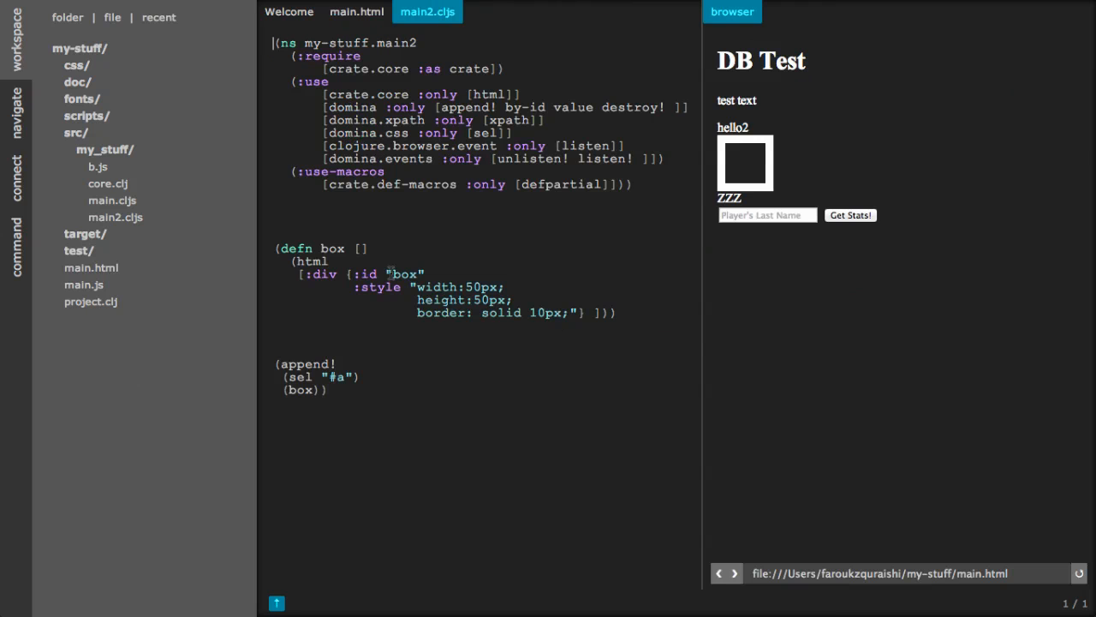